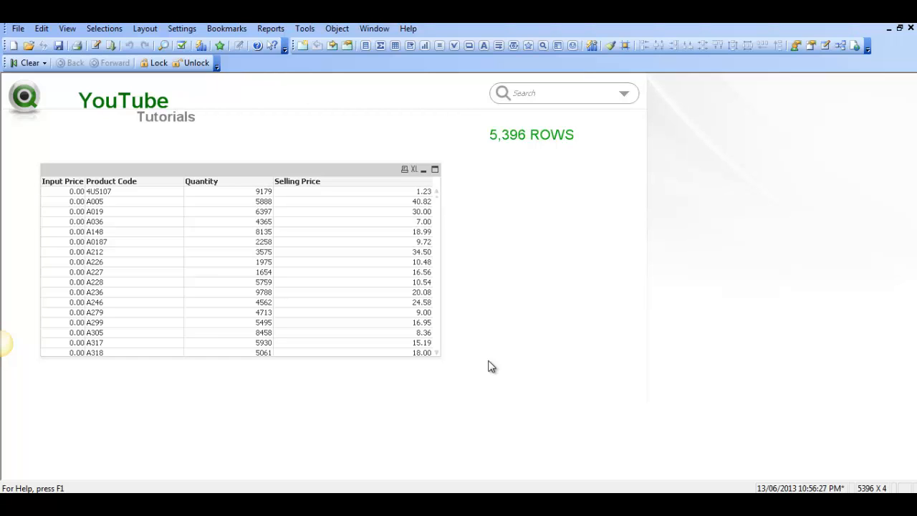
mouse_move(461, 362)
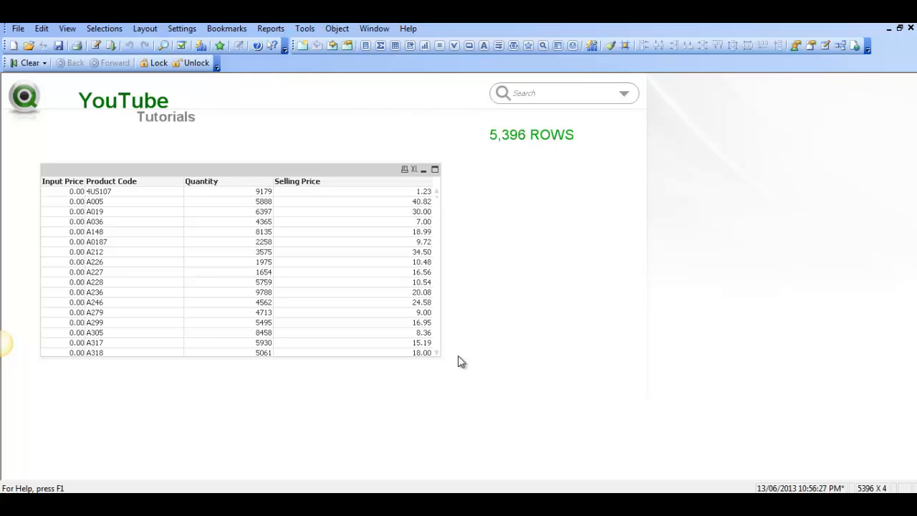
mouse_move(479, 153)
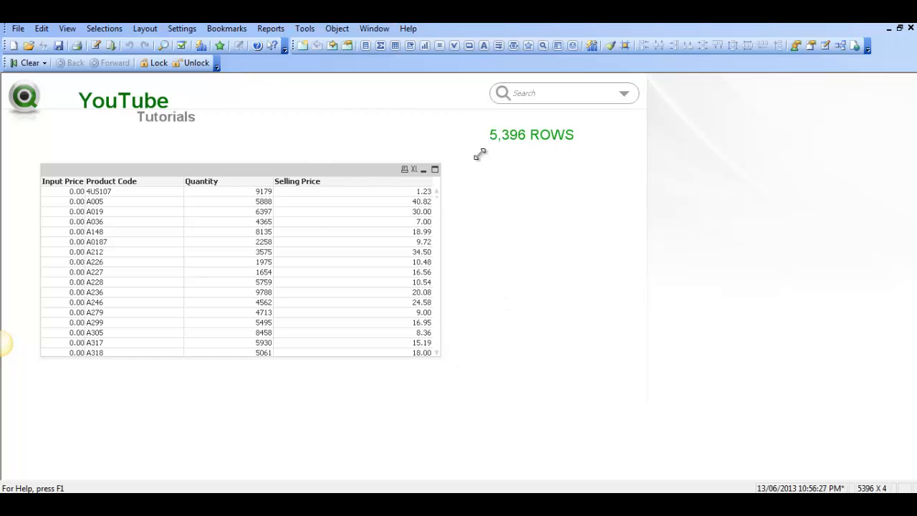
mouse_move(525, 157)
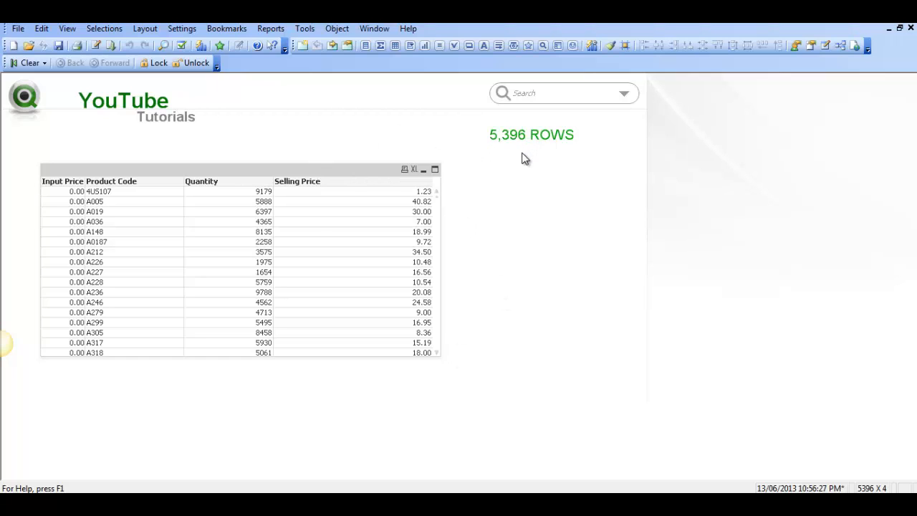
mouse_move(481, 235)
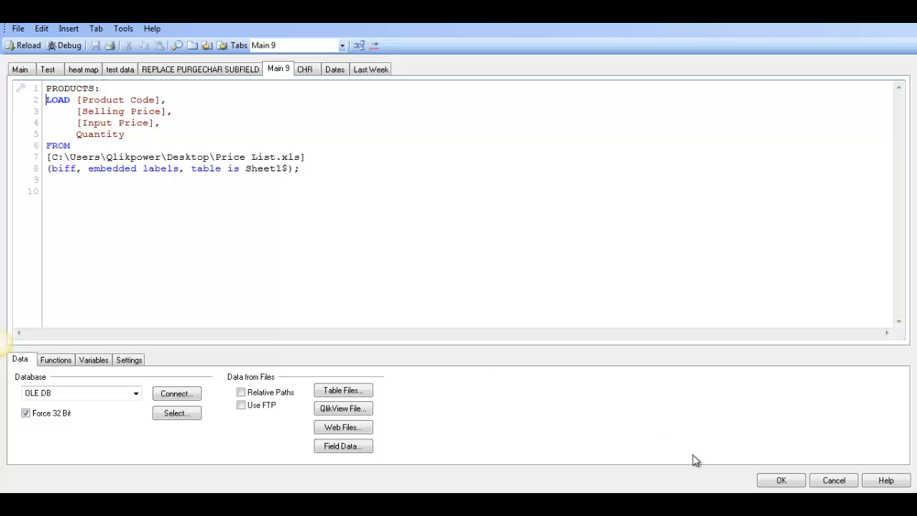
Prefix the PRODUCTS LOAD statement with FIRST 50 in the load script.
left_click(784, 480)
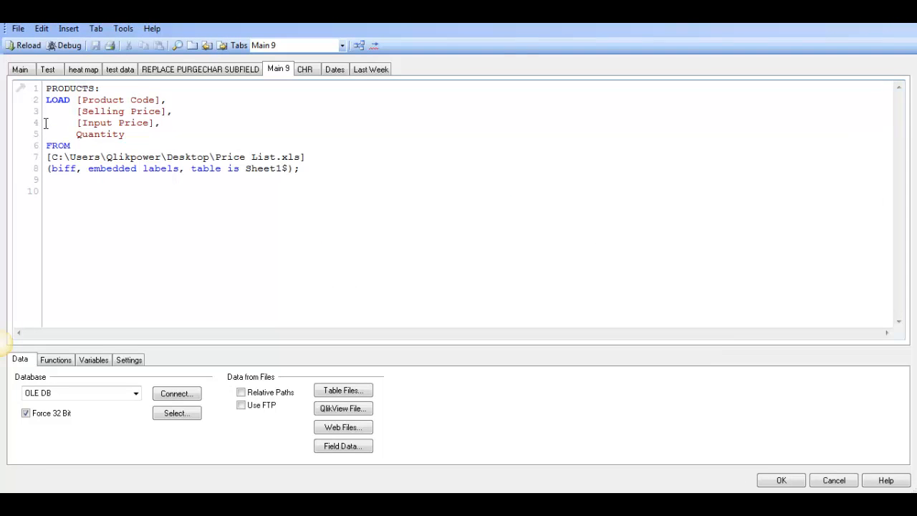
type("FIRST 50")
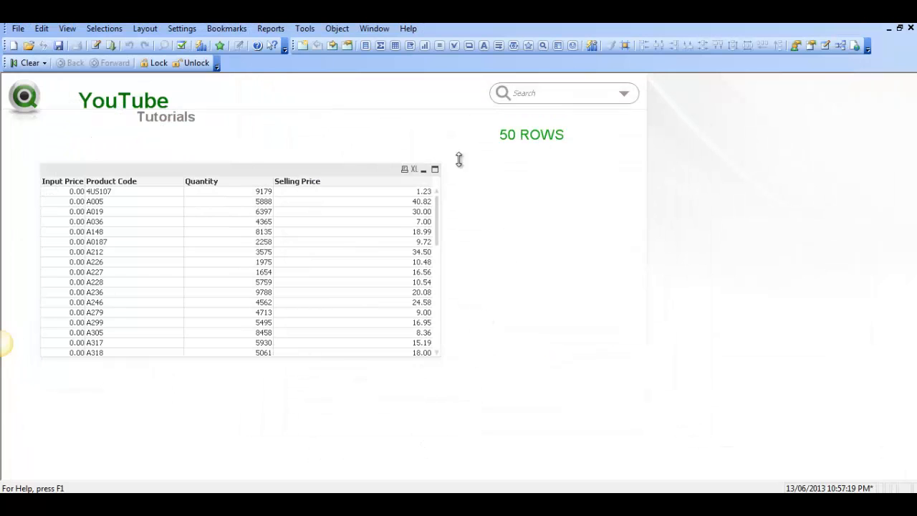
Scroll through the dashboard table to confirm it holds only the 50 loaded rows.
scroll("down", 3)
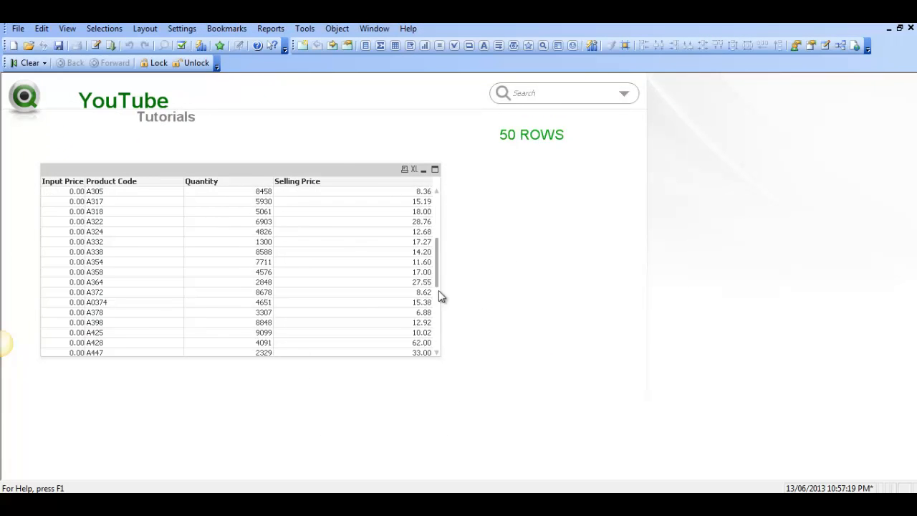
scroll("up", 3)
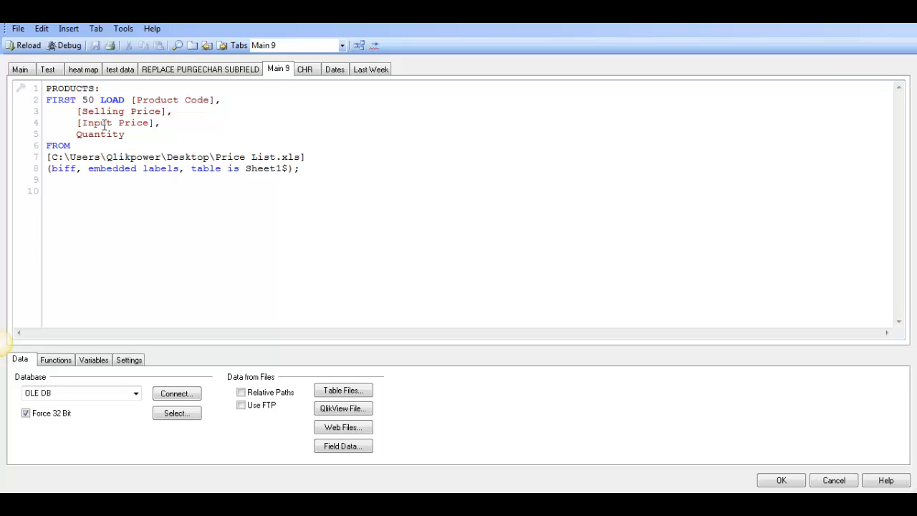
Change the FIRST prefix on the PRODUCTS load from 50 to 100 rows.
type("100")
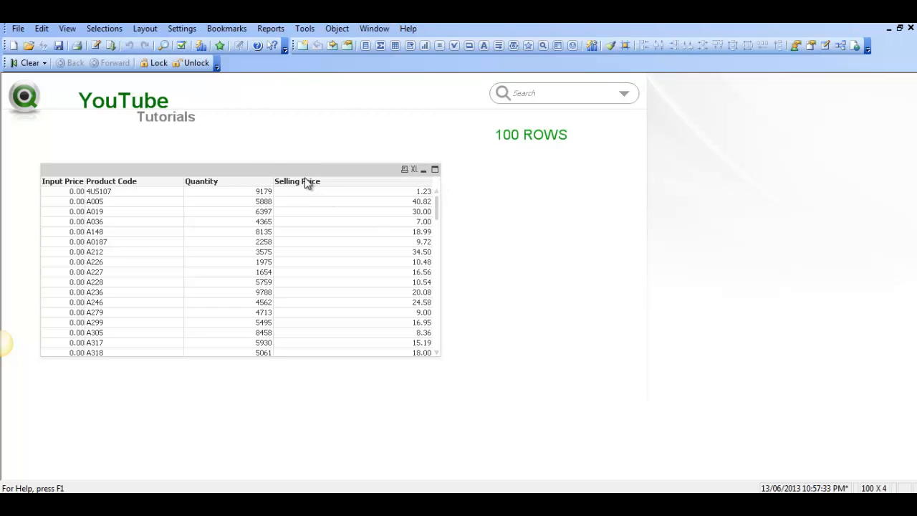
mouse_move(281, 154)
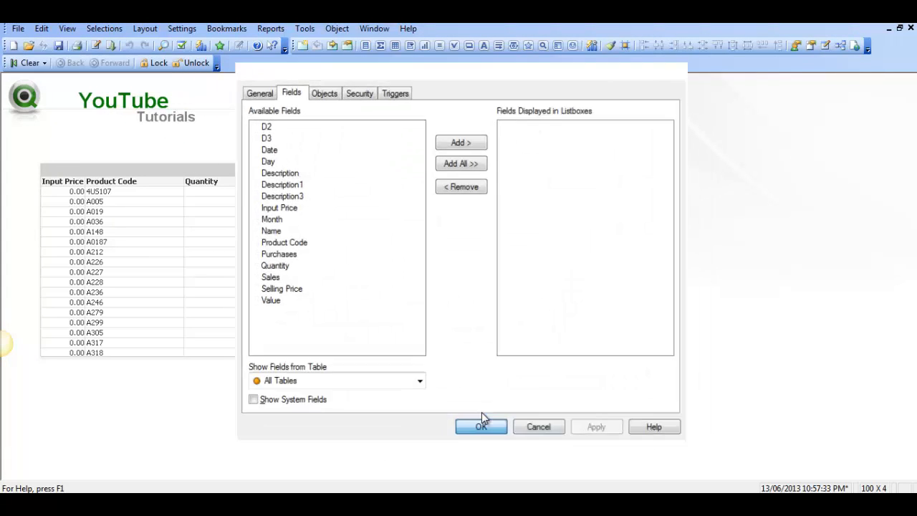
Confirm the Sheet Properties dialog so the dashboard shows 1,000 rows.
left_click(482, 428)
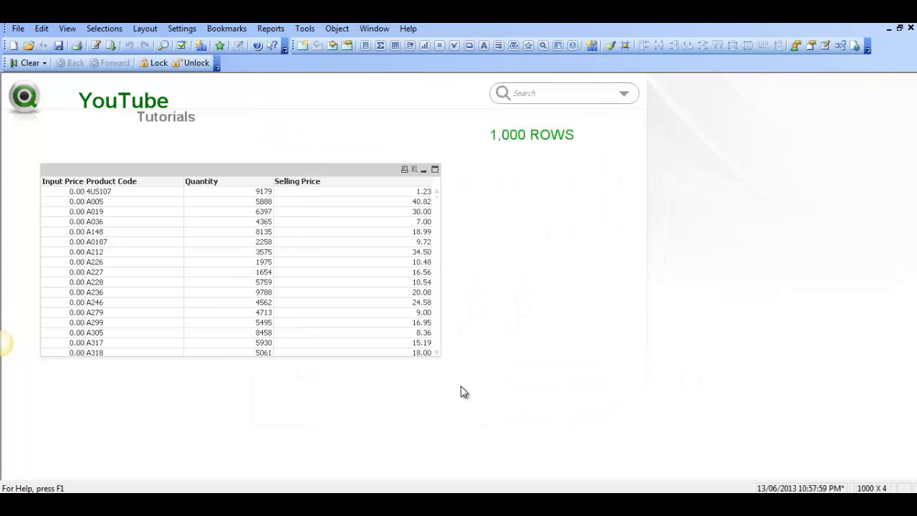
mouse_move(516, 227)
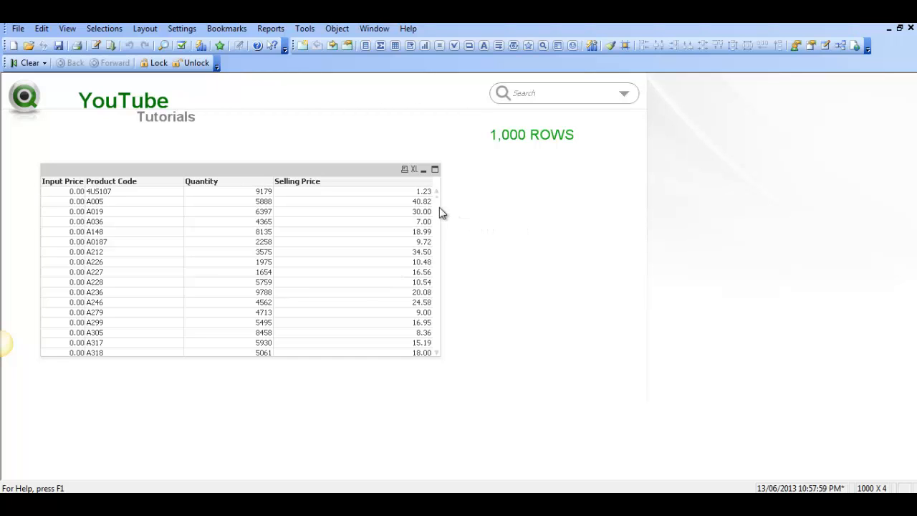
mouse_move(470, 214)
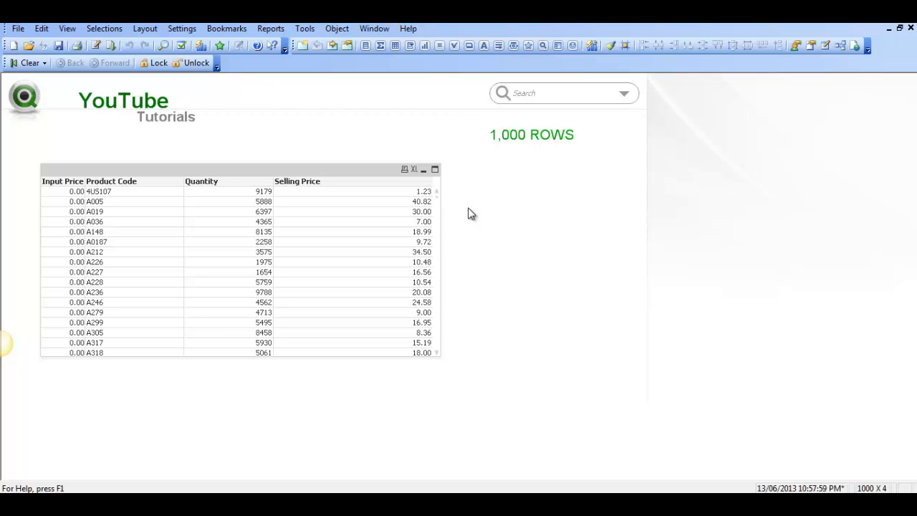
mouse_move(200, 192)
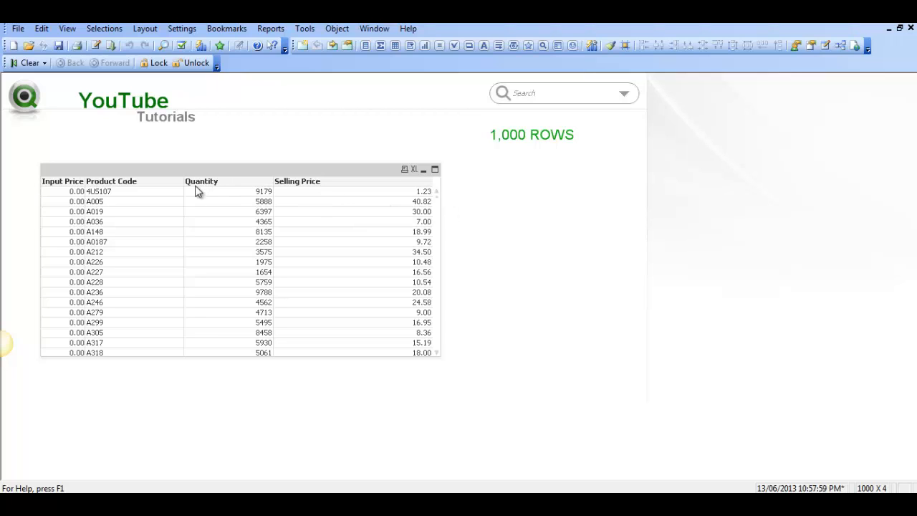
mouse_move(185, 189)
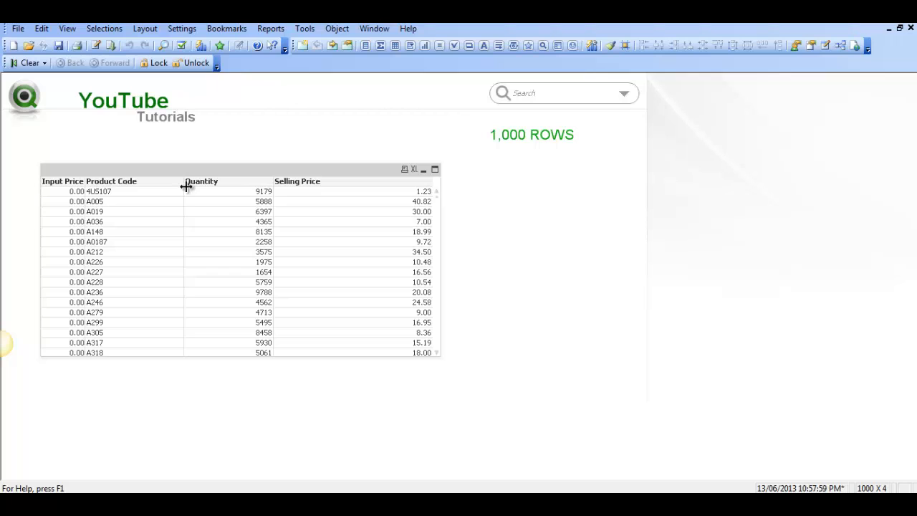